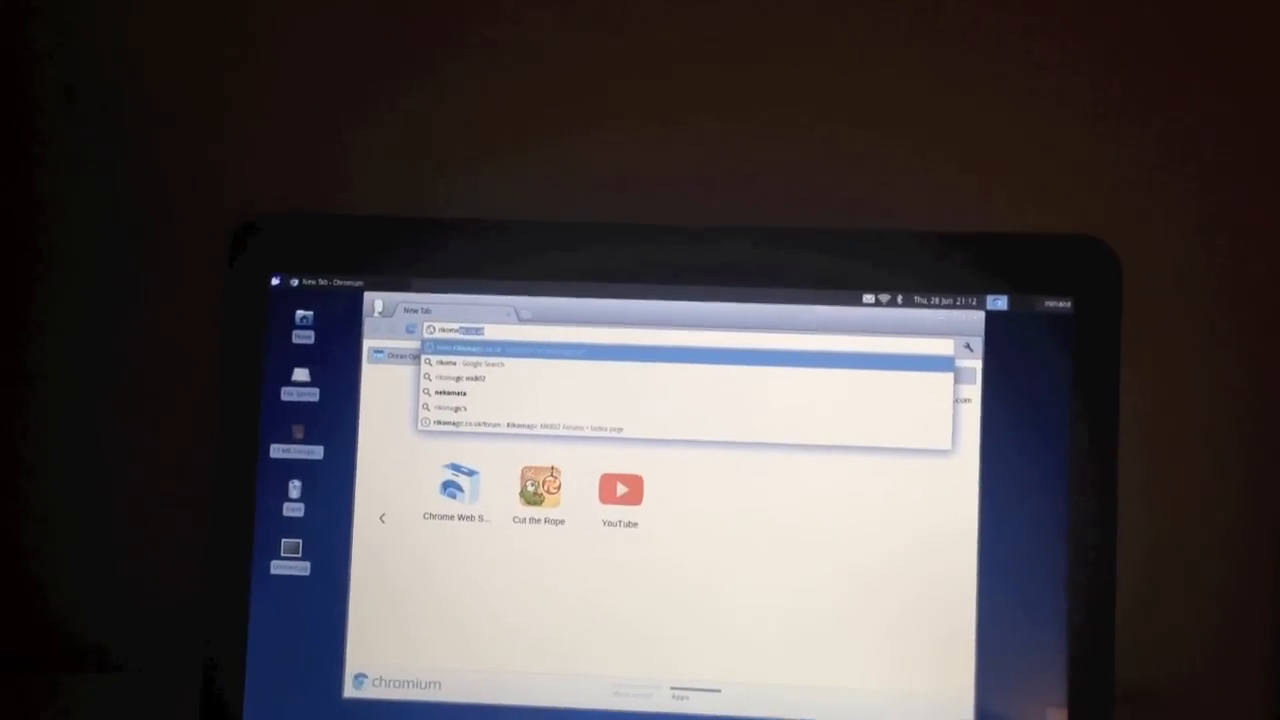
# - Search for 'rikomagic' and open the 'MK802 Notebook!' topic on the Rikomagic MK802 Forums
pyautogui.write('rikomagic')
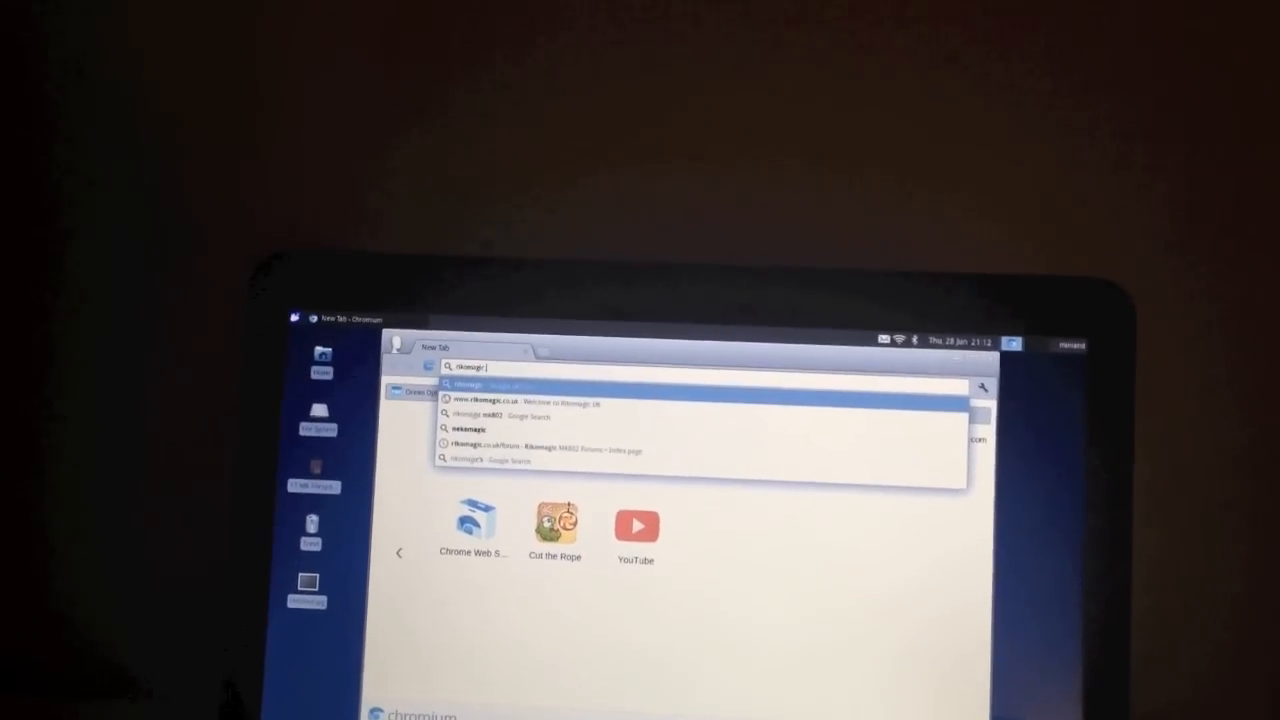
pyautogui.press('Return')
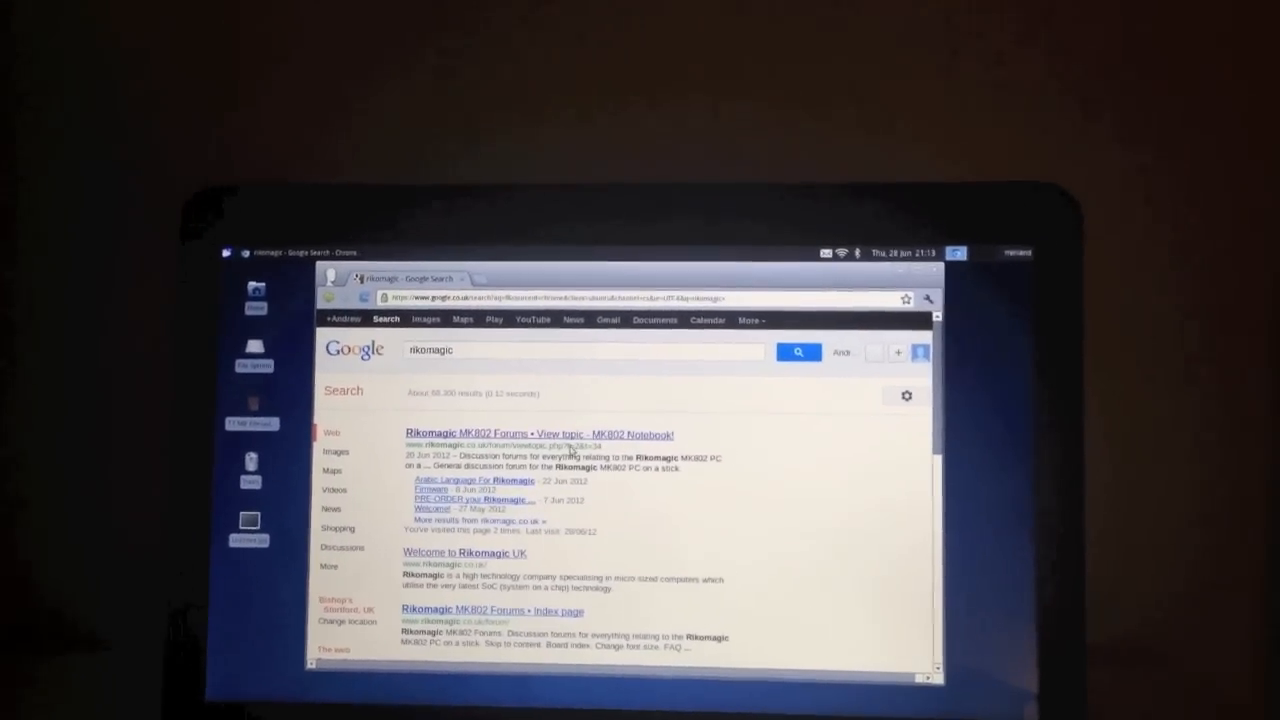
pyautogui.click(537, 433)
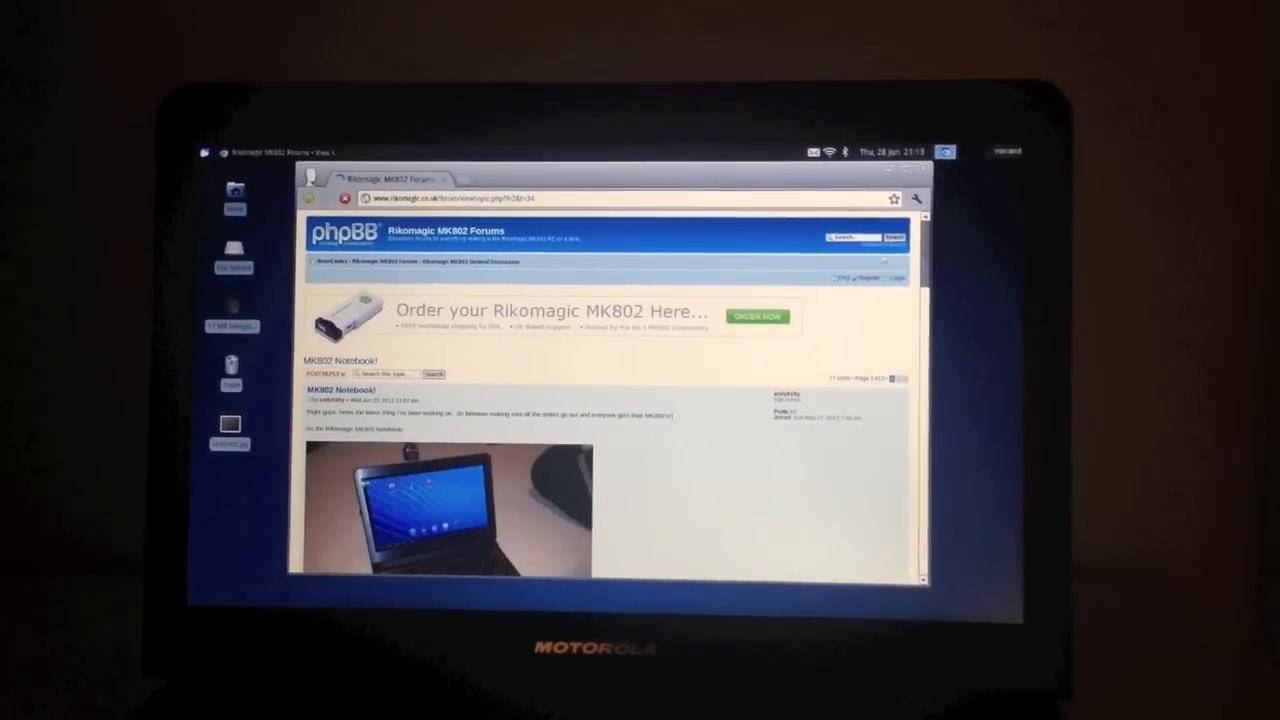
# - Scroll through the MK802 Notebook! thread's replies and back to the opening post photo
pyautogui.scroll(-3)
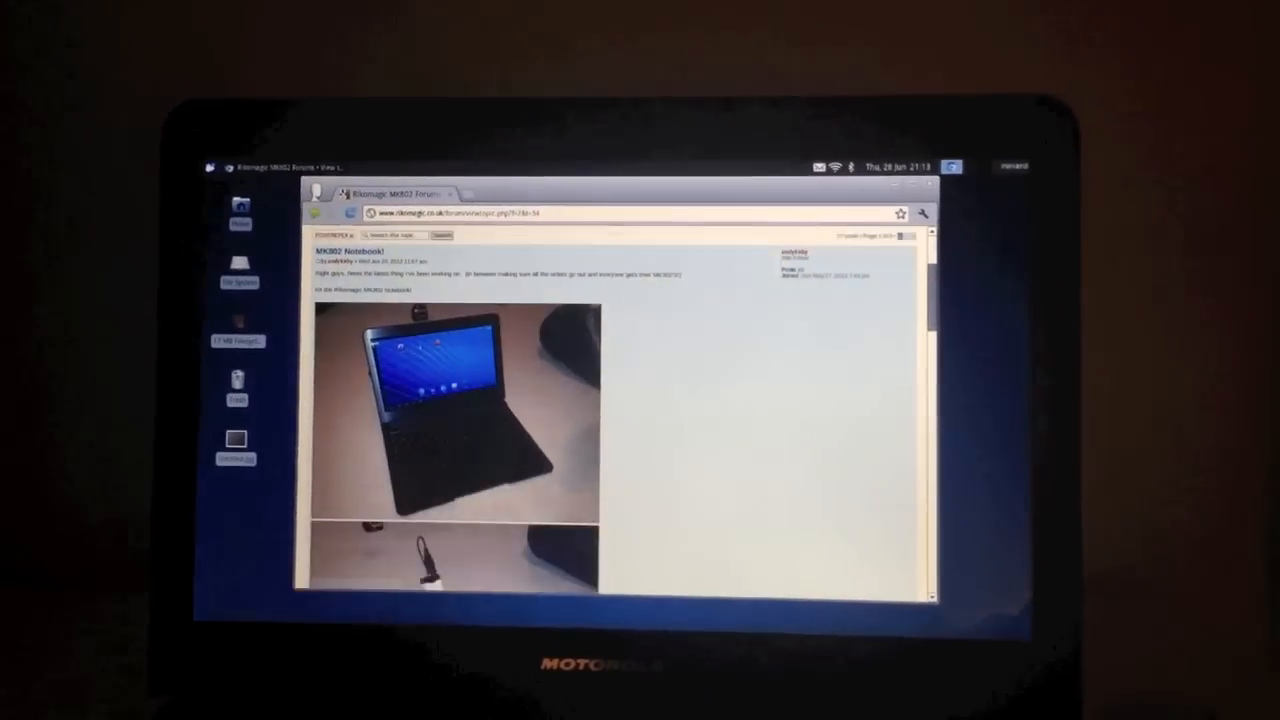
pyautogui.scroll(-3)
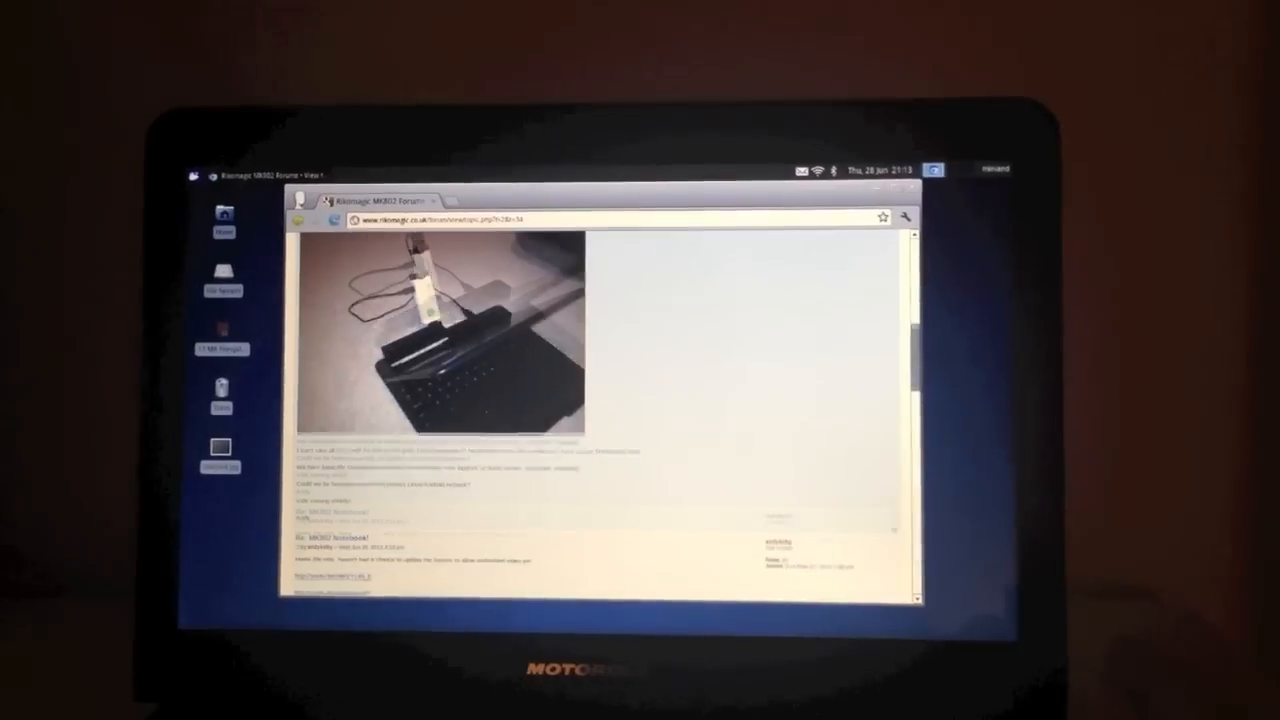
pyautogui.scroll(-3)
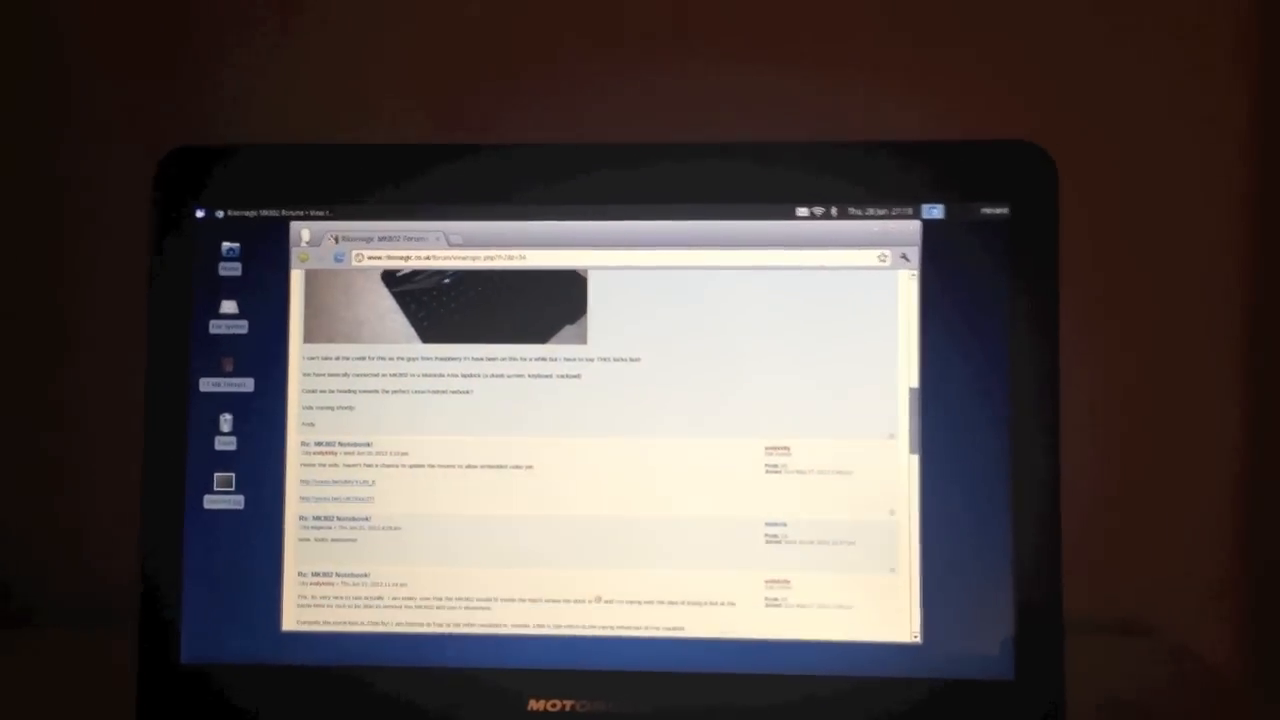
pyautogui.scroll(-3)
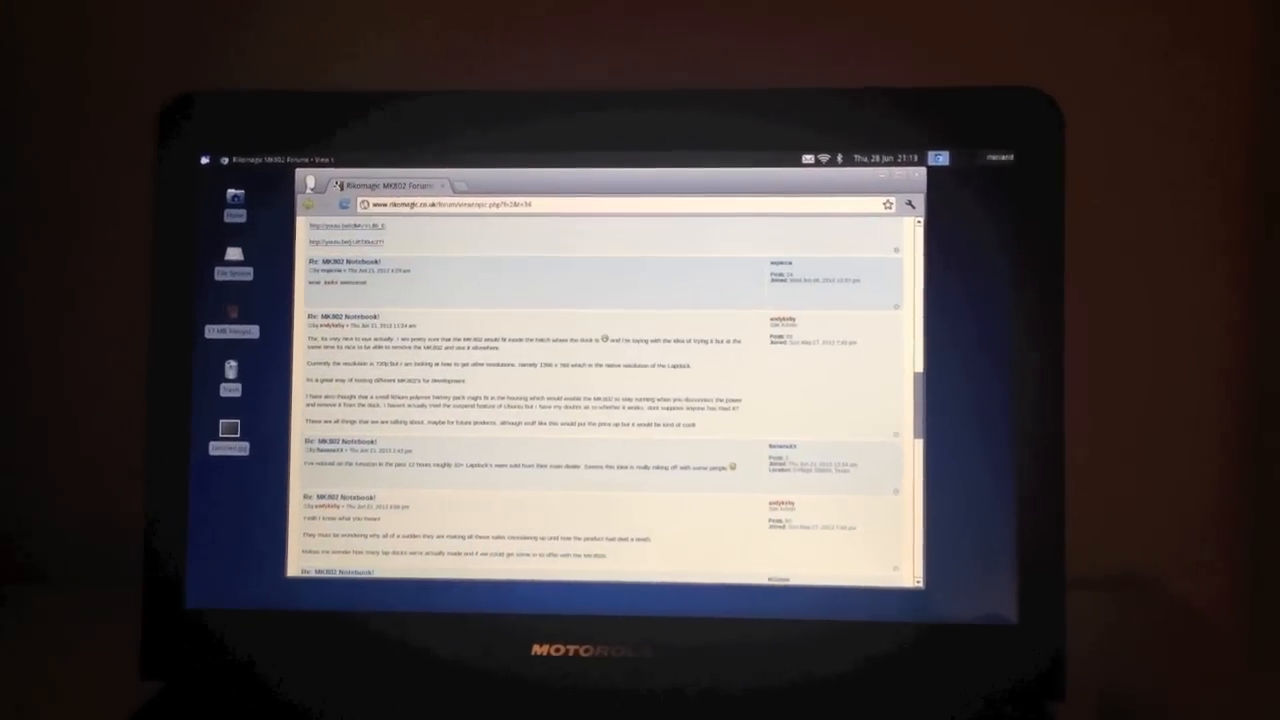
pyautogui.scroll(-3)
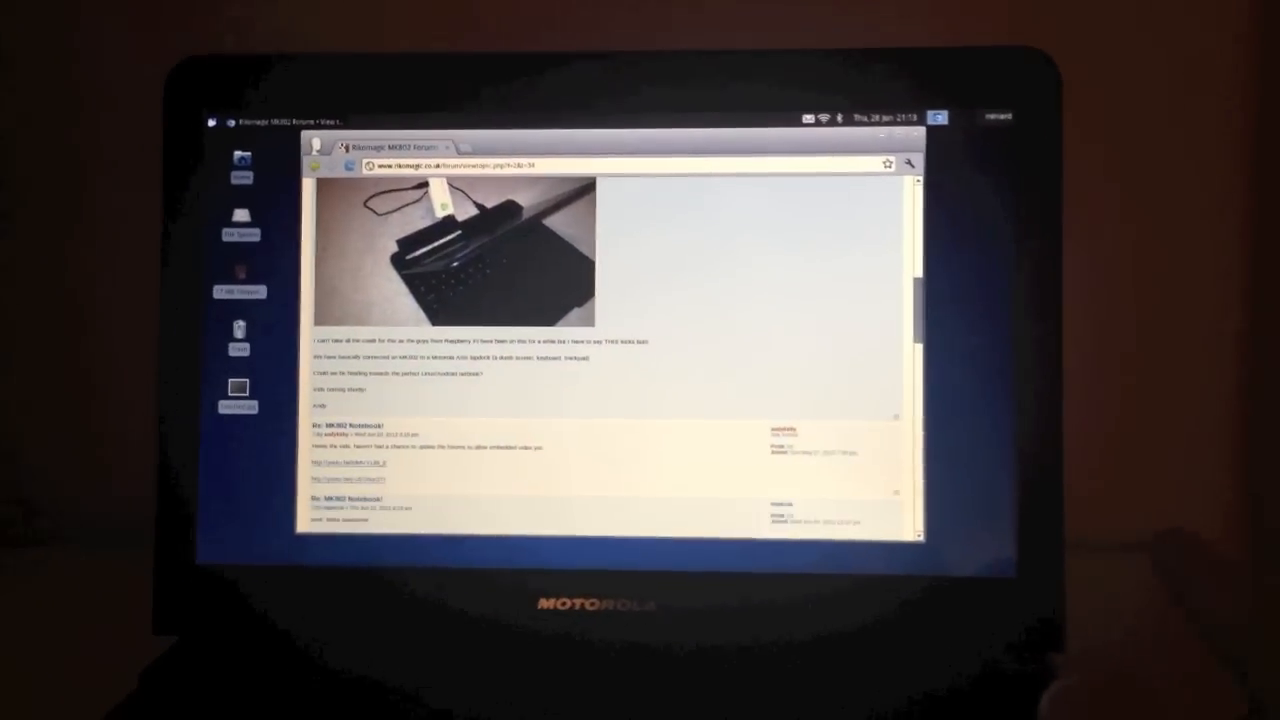
pyautogui.scroll(-3)
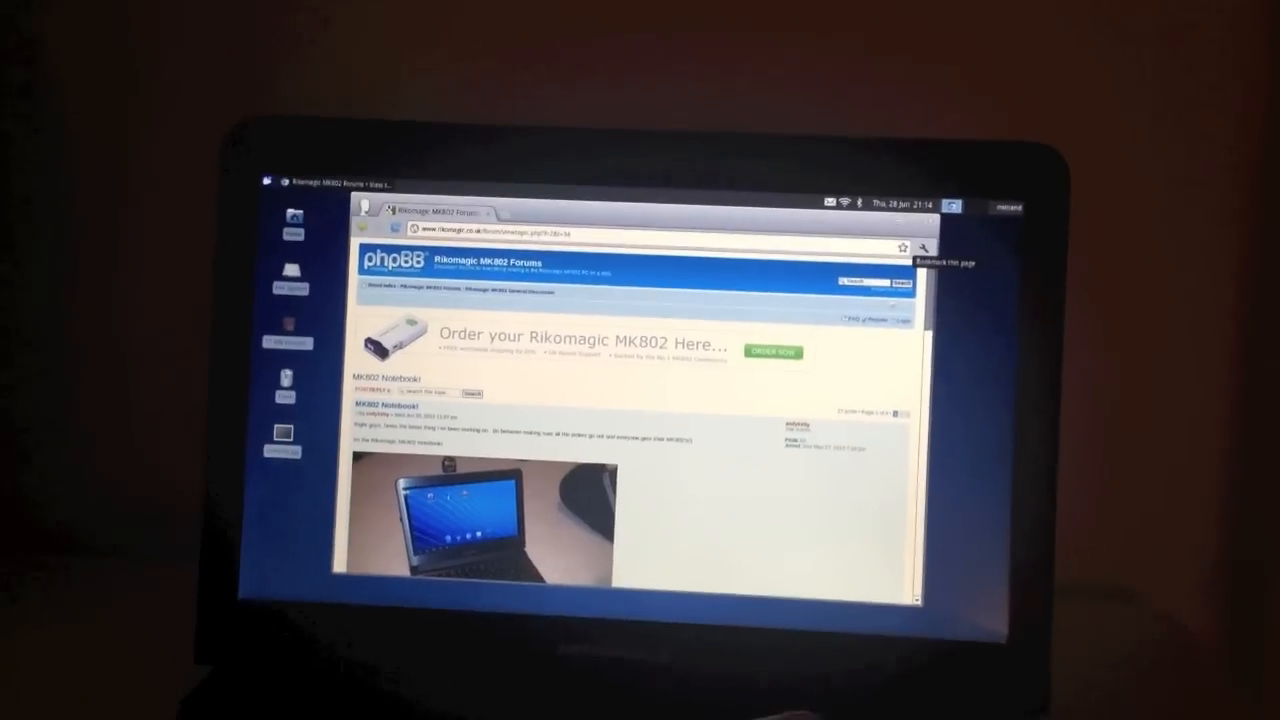
# - Click near the bookmark star, leaving a new tab listing installed apps like YouTube
pyautogui.click(902, 247)
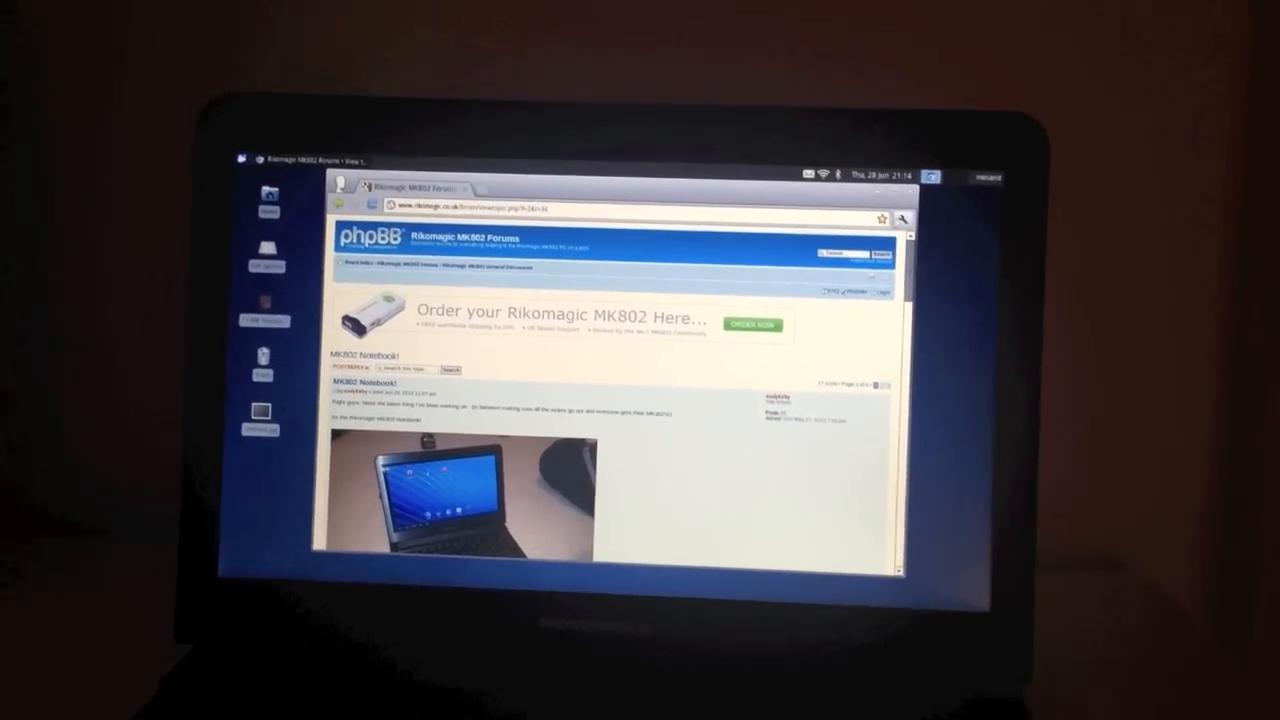
pyautogui.click(901, 219)
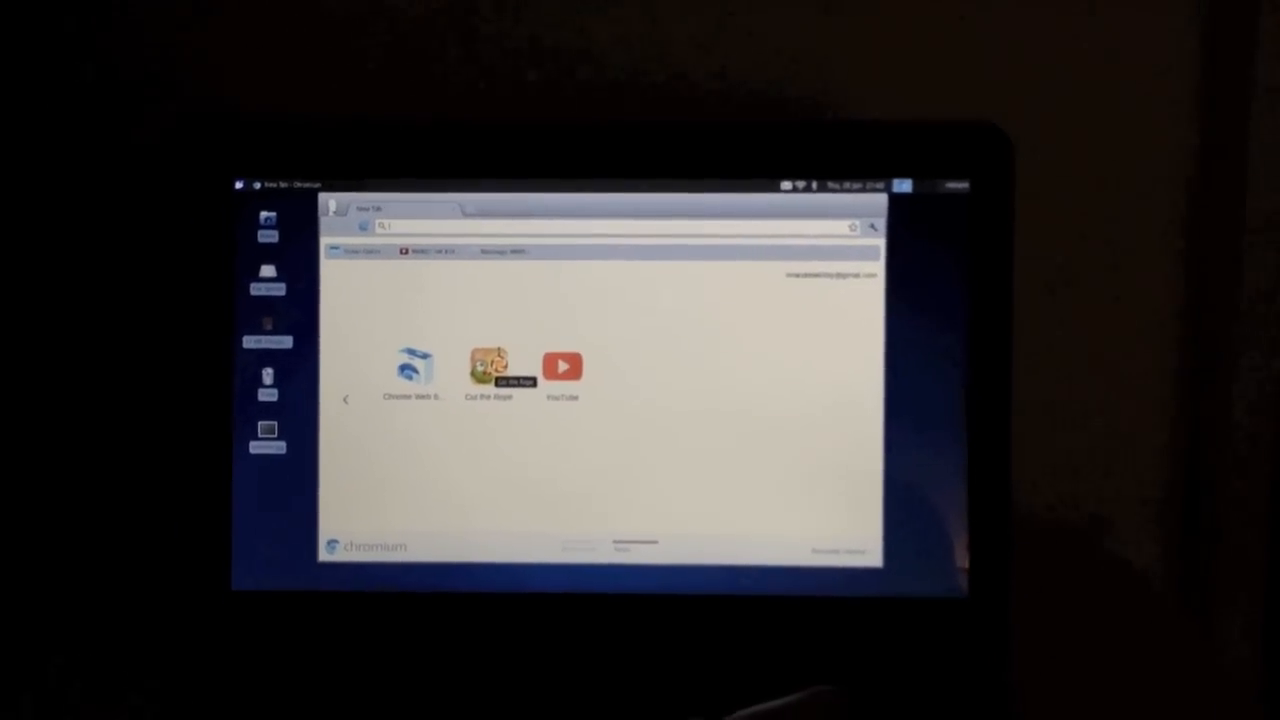
pyautogui.click(490, 367)
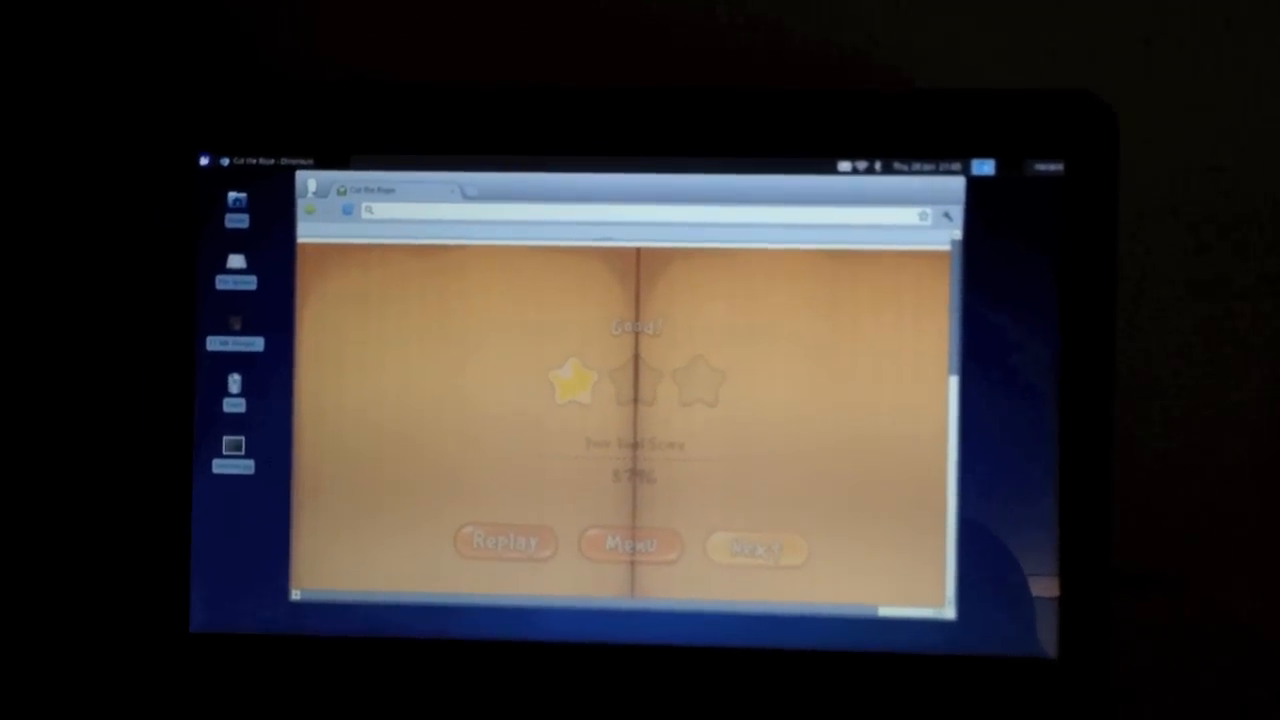
# - Continue from the one-star results screen to the next Cut the Rope level
pyautogui.click(755, 546)
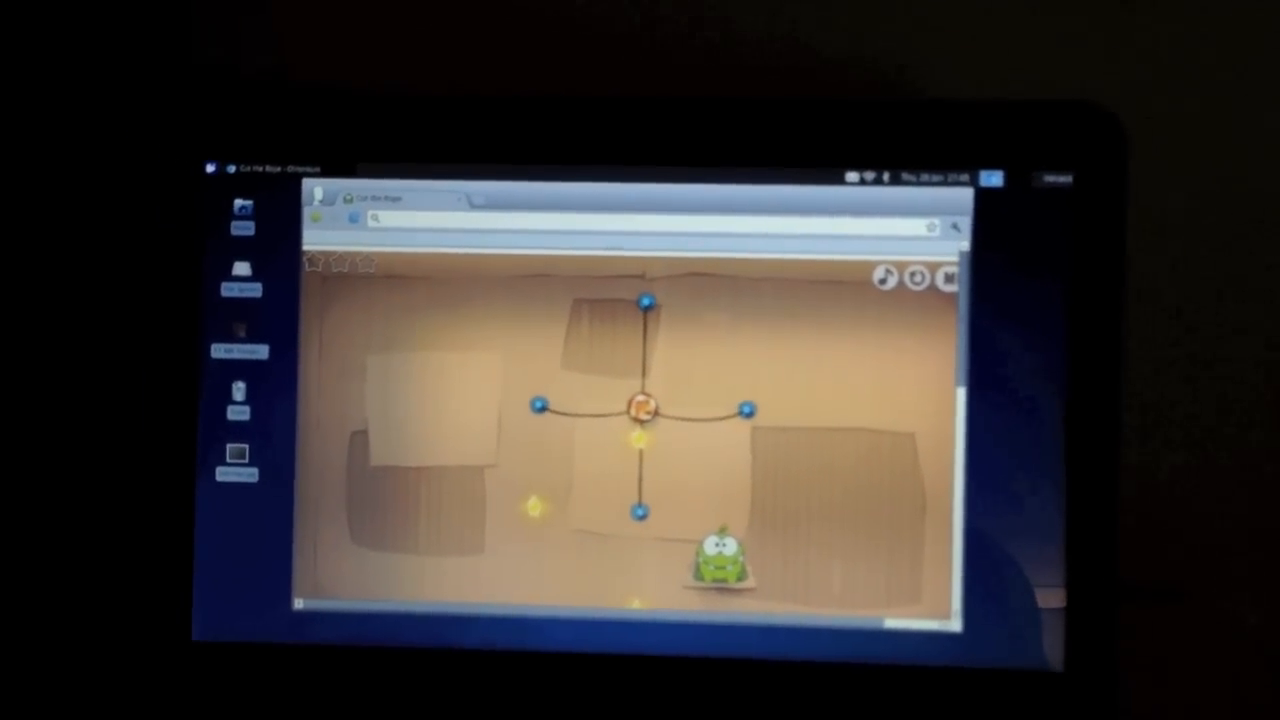